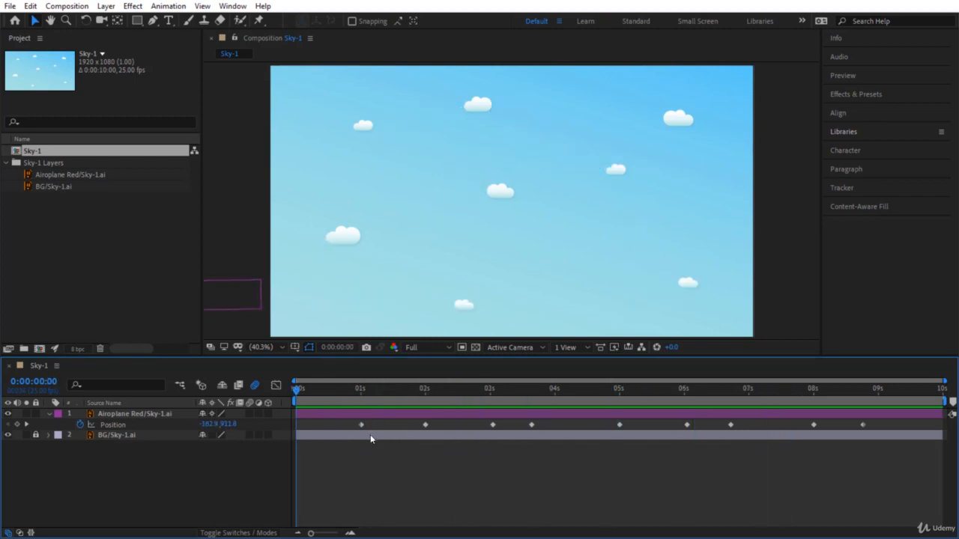
Move the time indicator between the timeline start and the 1-second keyframe, then stop the preview.
left_click(295, 388)
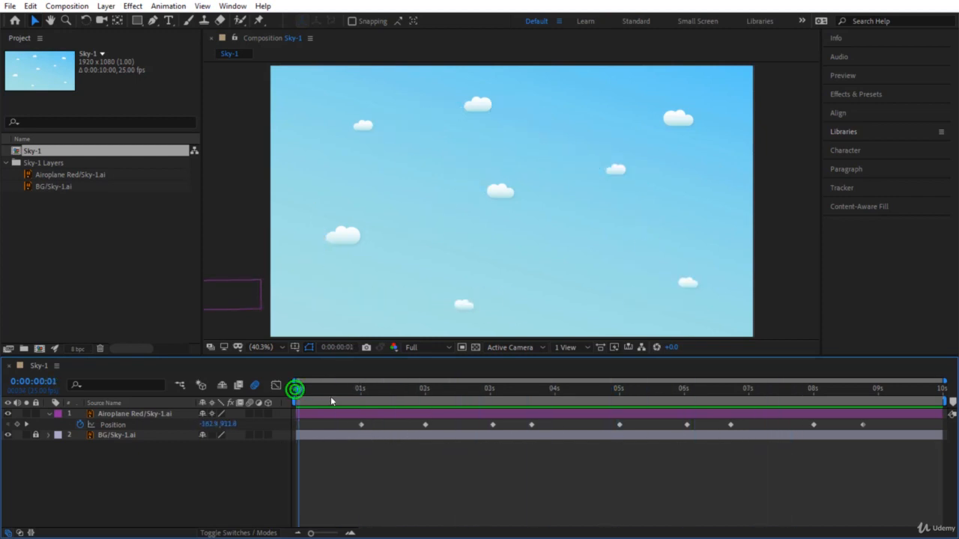
left_click(360, 388)
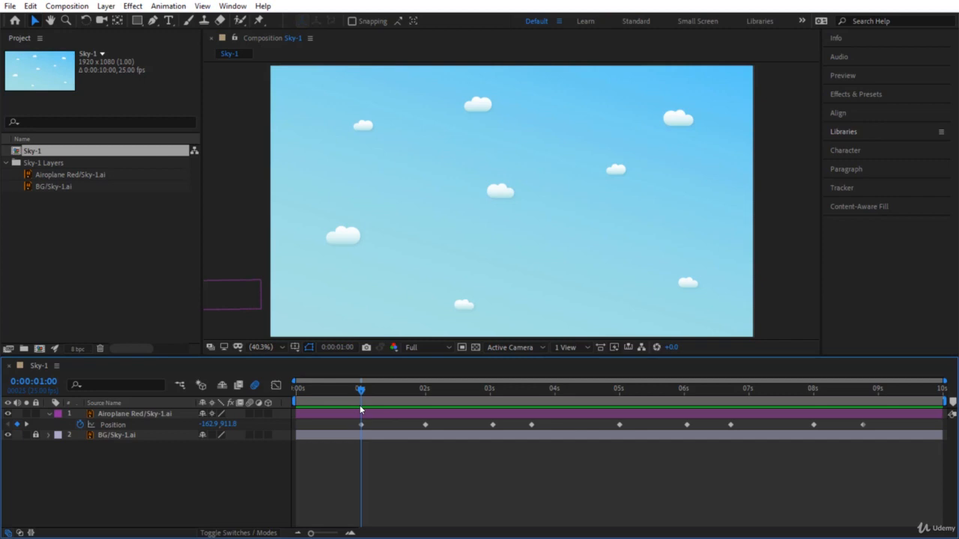
mouse_move(360, 390)
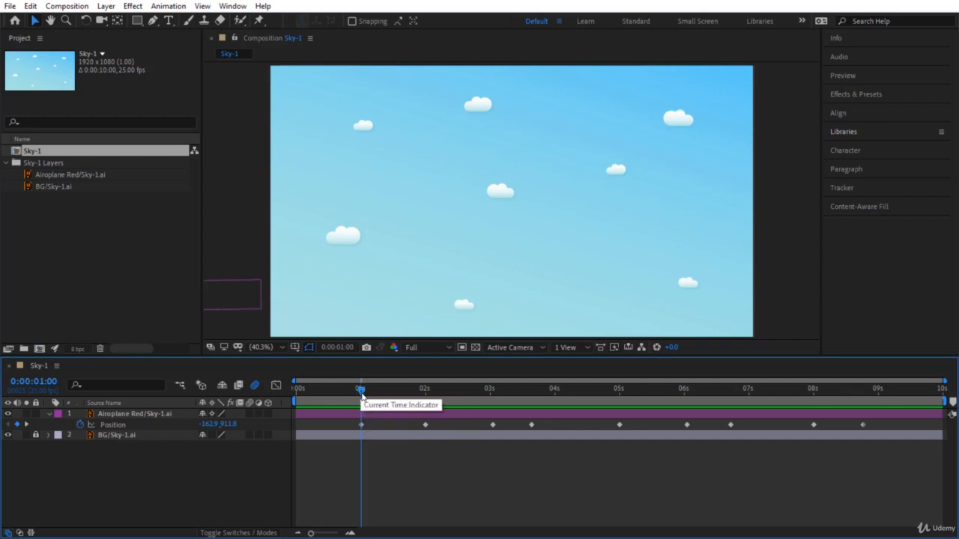
mouse_move(401, 342)
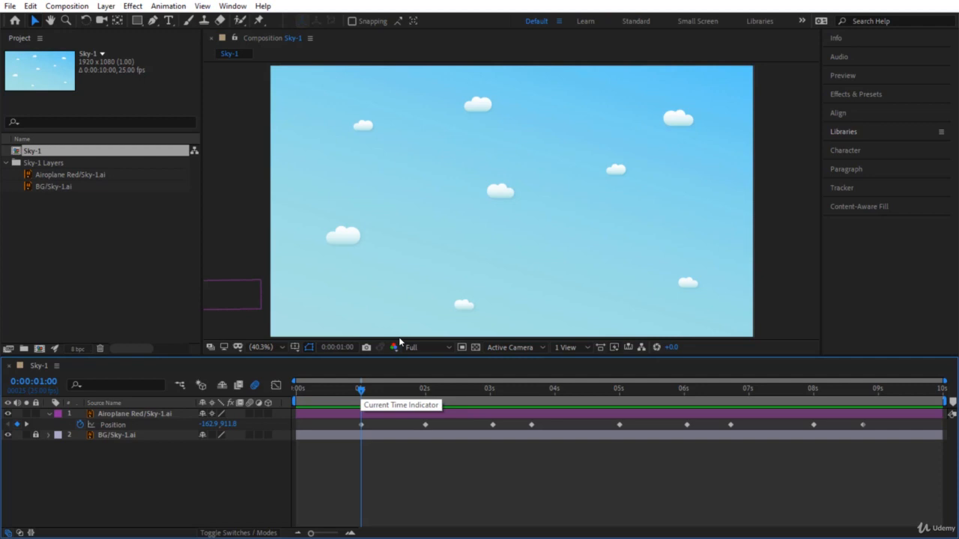
mouse_move(458, 251)
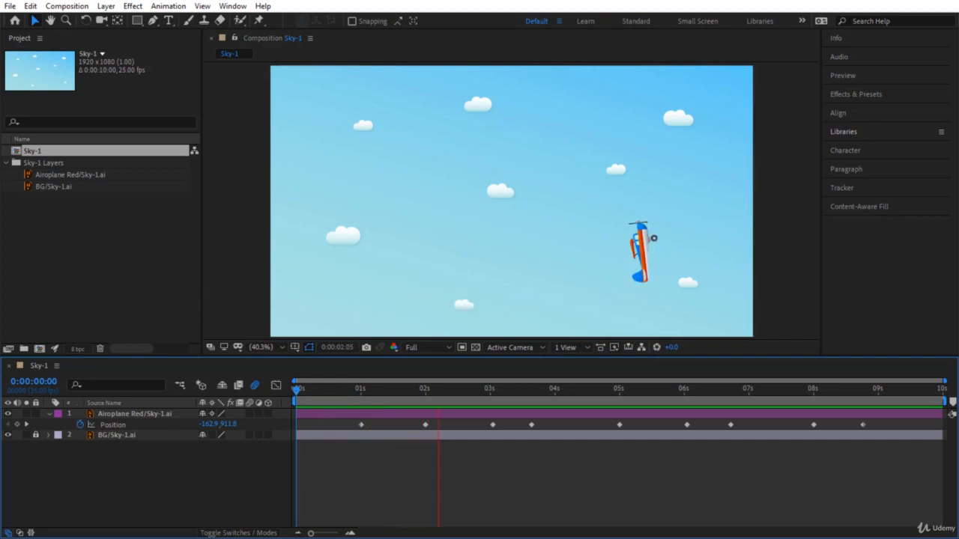
left_click_drag(438, 402, 564, 402)
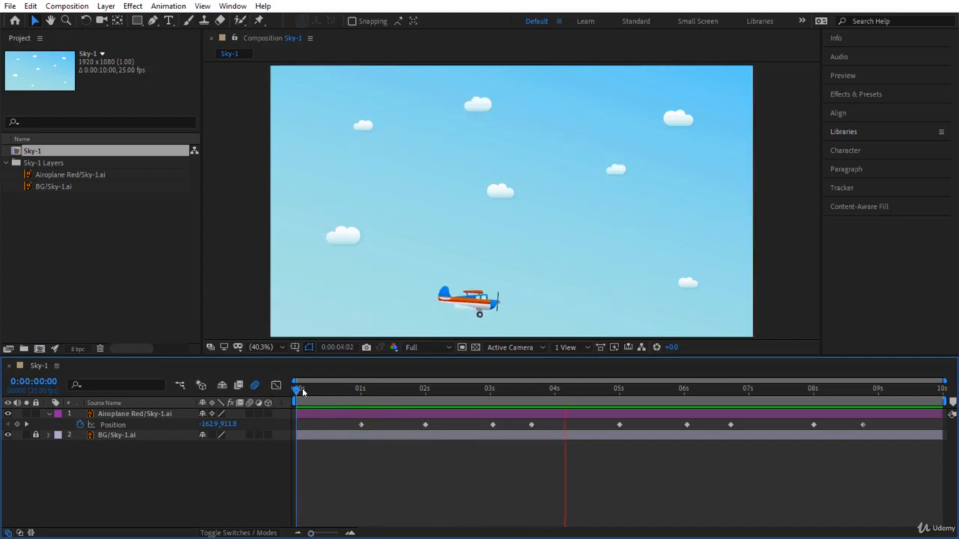
left_click(294, 388)
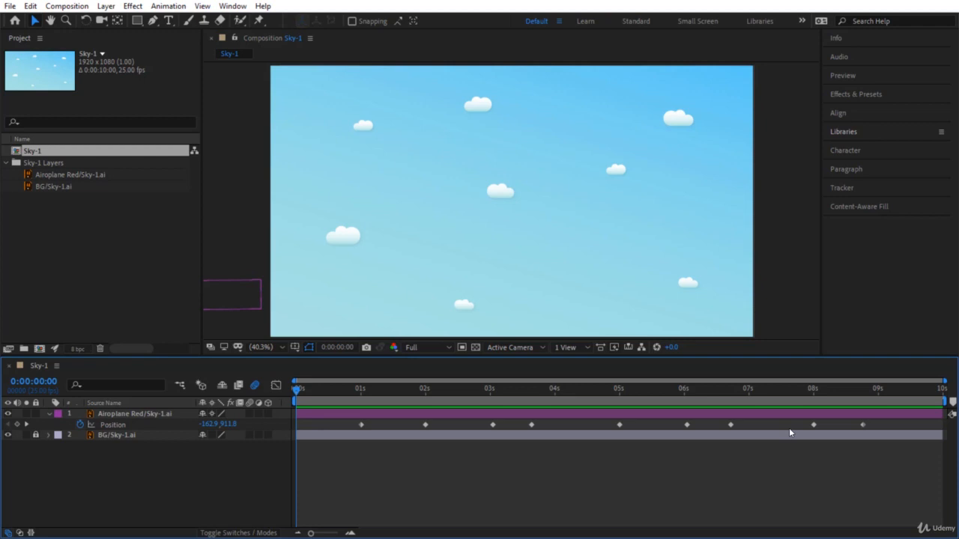
mouse_move(910, 487)
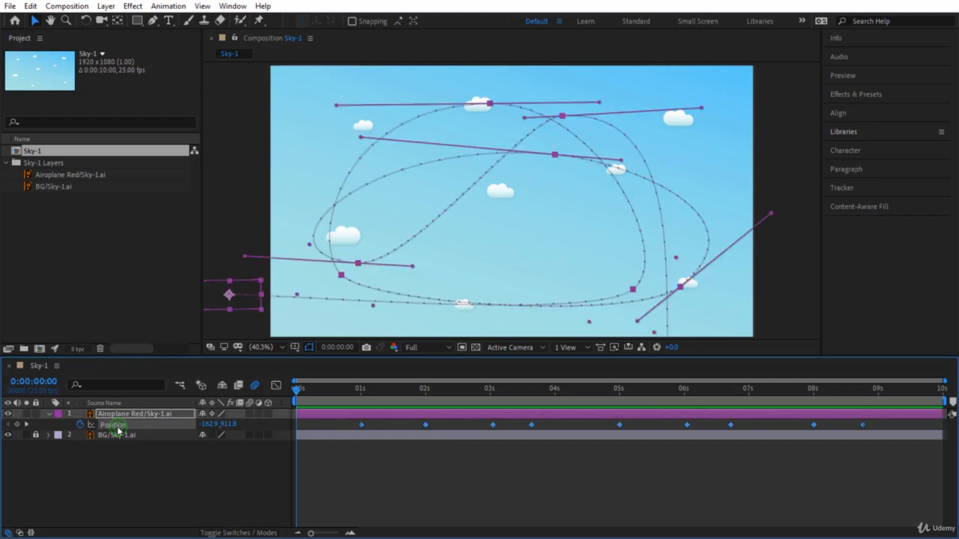
Clear the airplane's position keyframes, preview the flight, and park time just before 1 second.
left_click(101, 424)
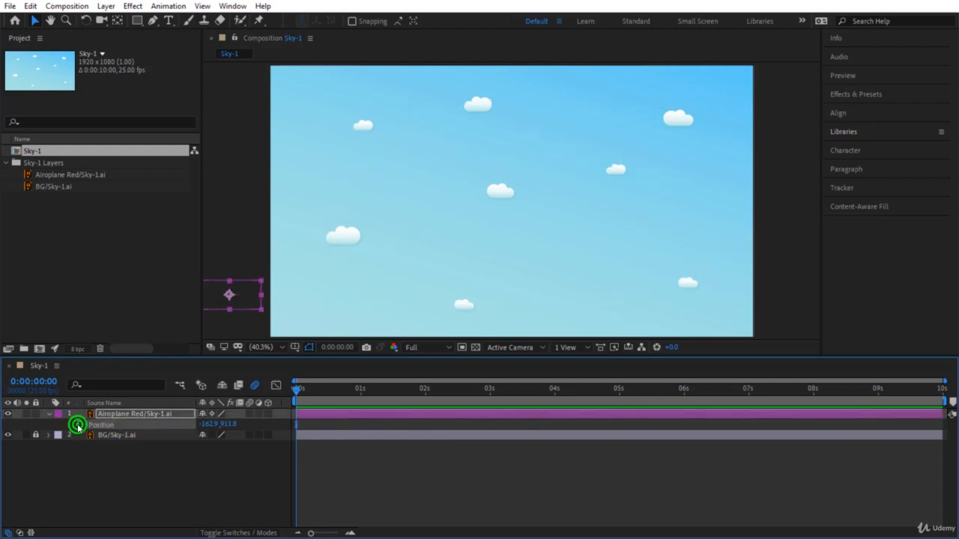
left_click(79, 424)
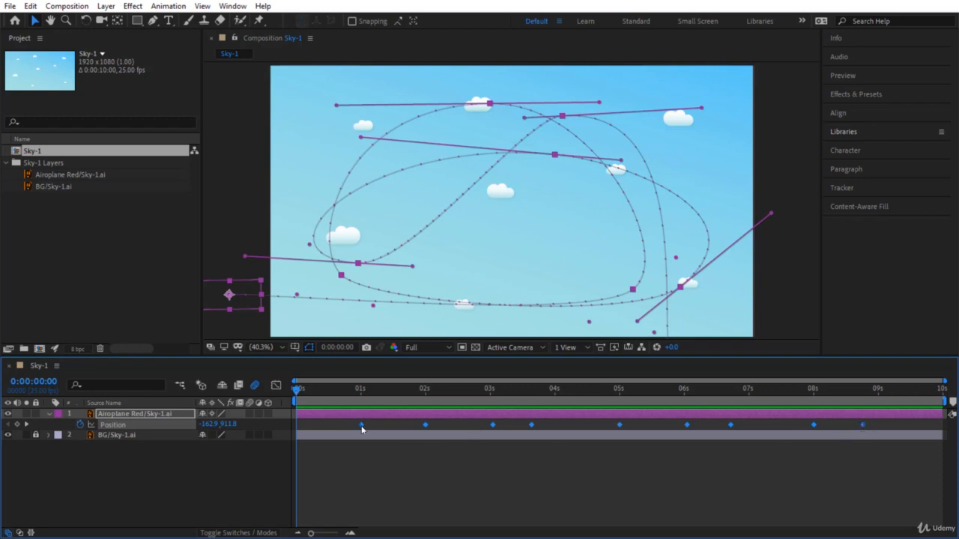
mouse_move(362, 424)
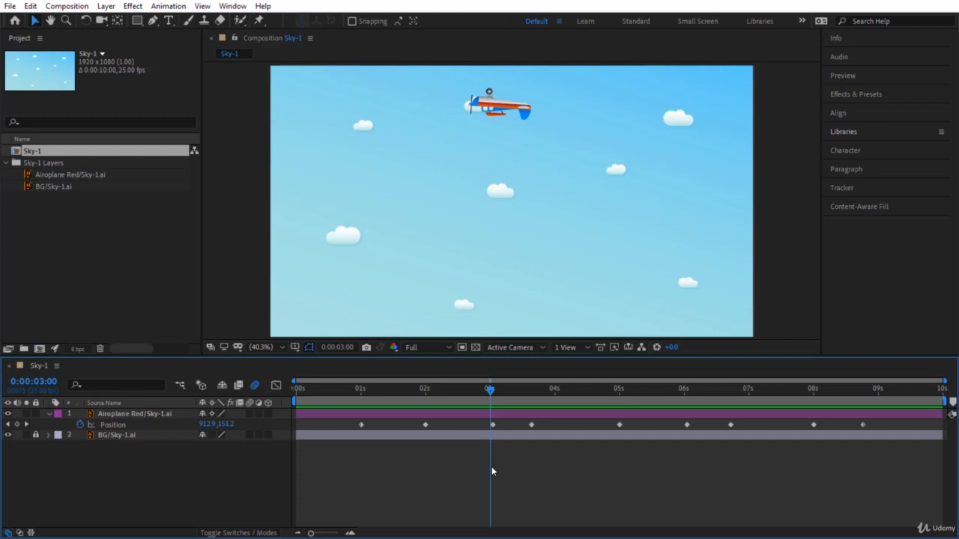
left_click(702, 389)
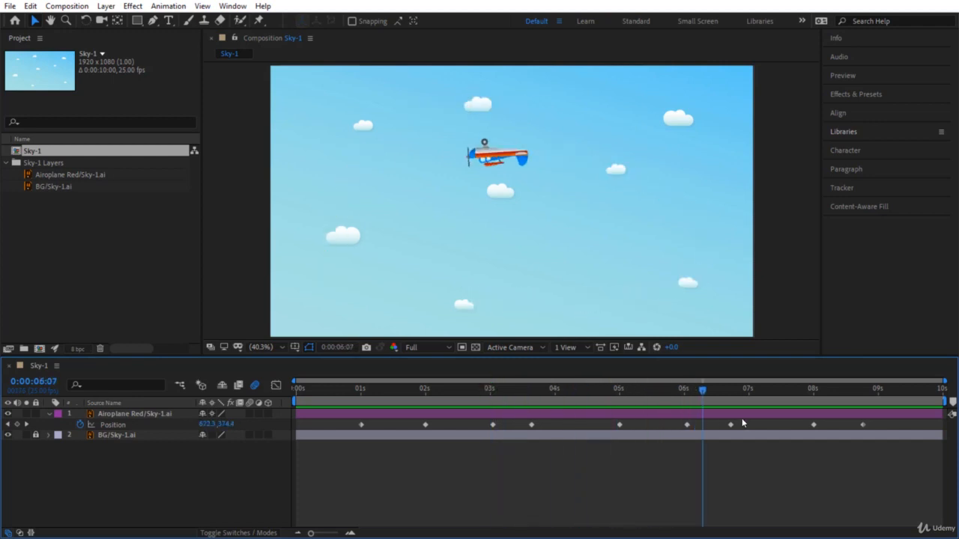
left_click(296, 388)
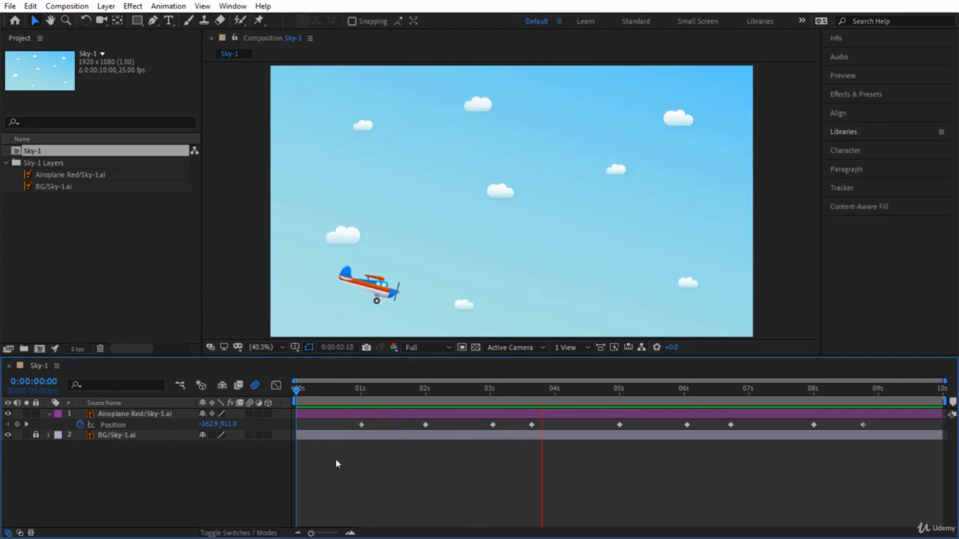
left_click(358, 388)
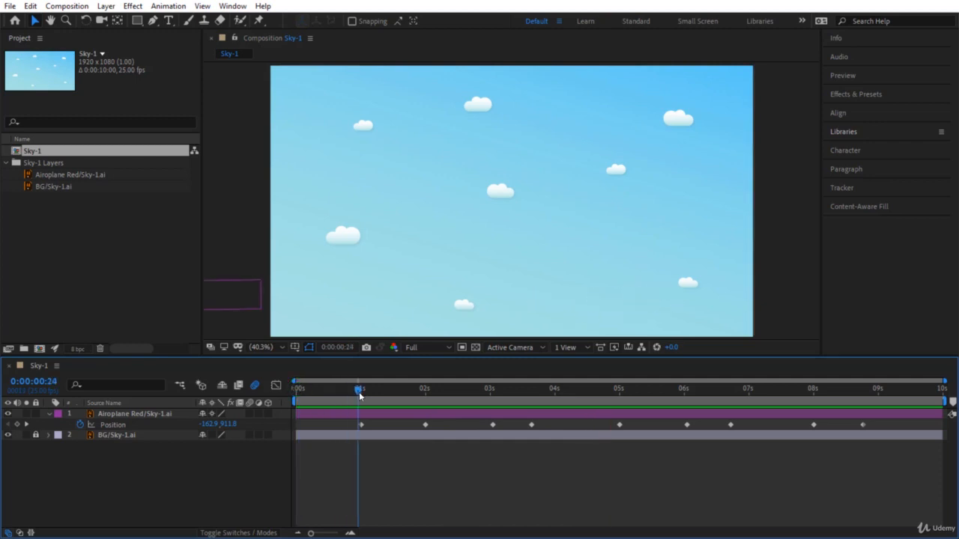
mouse_move(380, 483)
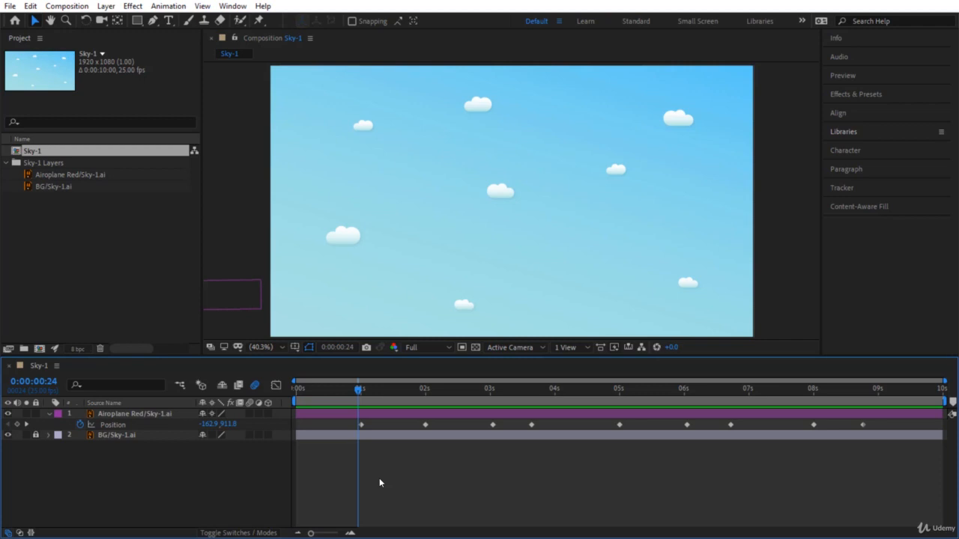
mouse_move(380, 443)
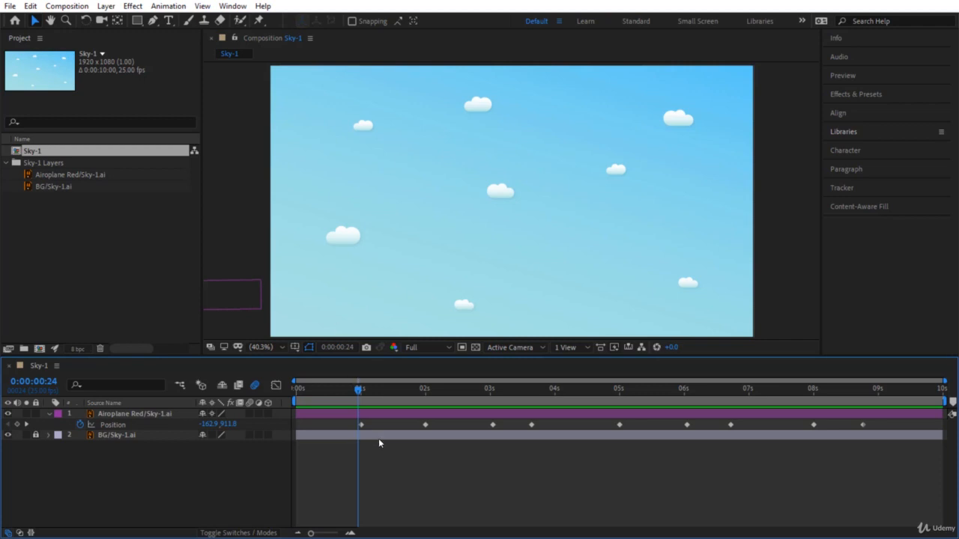
mouse_move(67, 6)
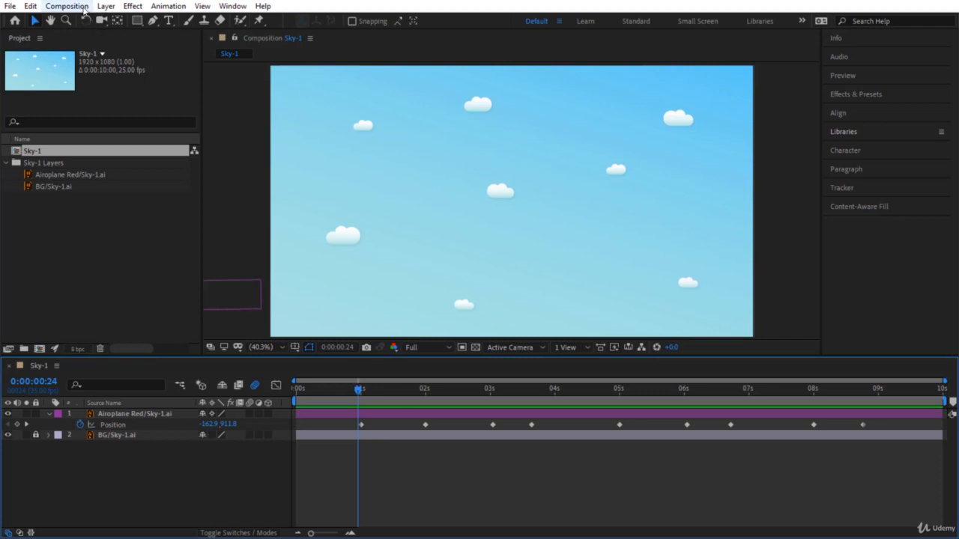
Add Sky-1 to the render queue and open its Best Settings render settings.
left_click(67, 5)
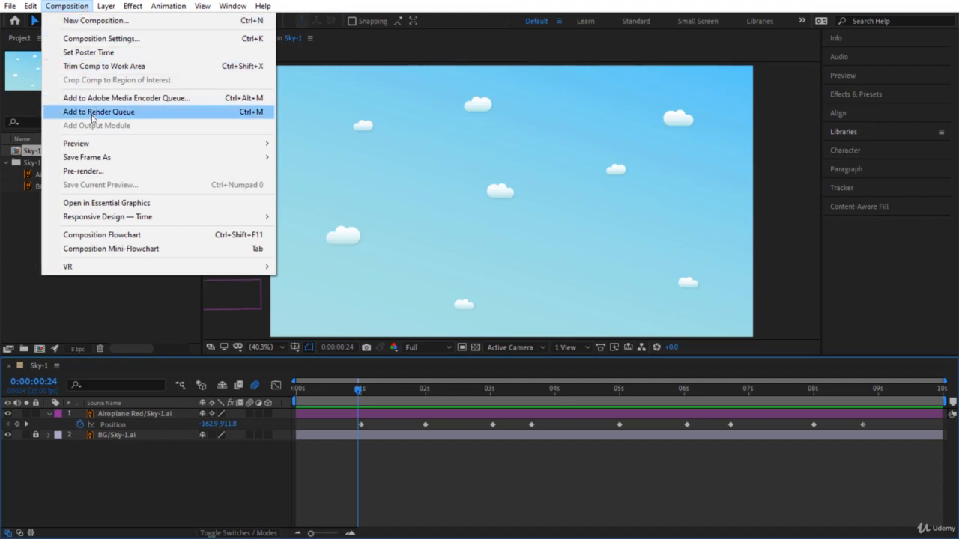
left_click(99, 112)
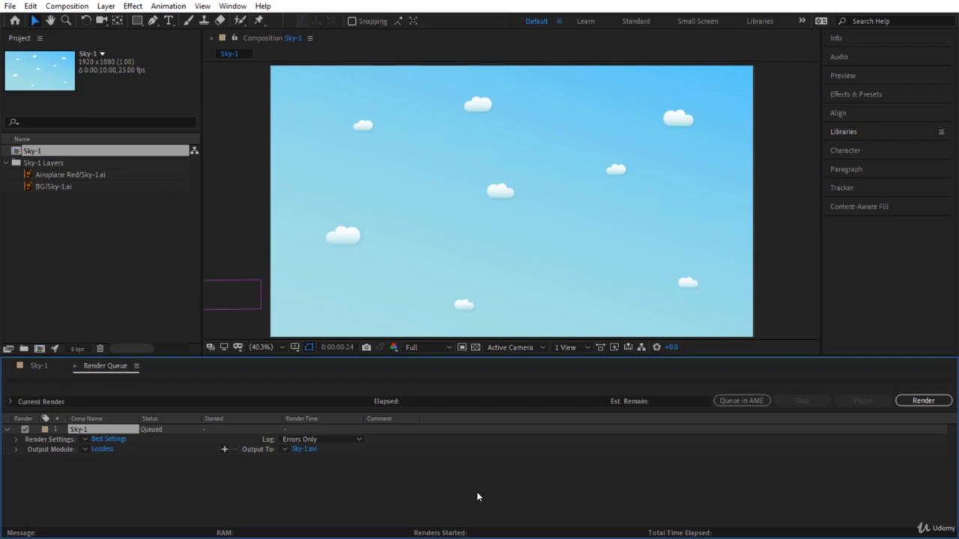
mouse_move(334, 450)
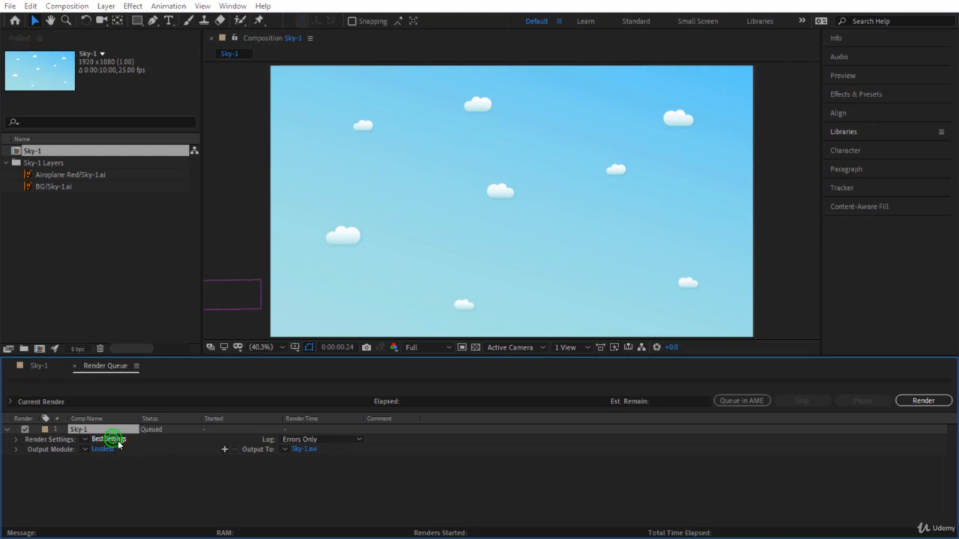
left_click(109, 438)
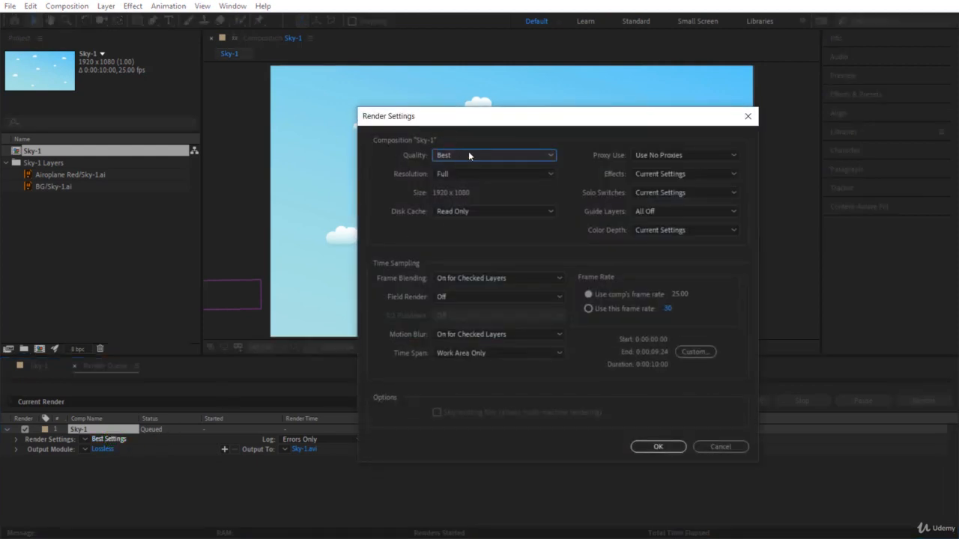
Keep render quality at Best and resolution at Full, then confirm the render settings.
left_click(494, 155)
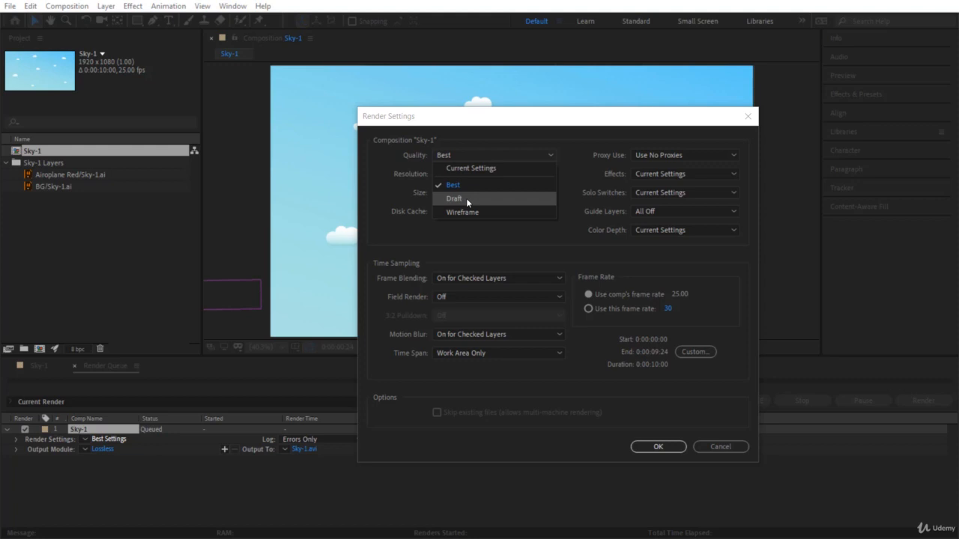
left_click(453, 185)
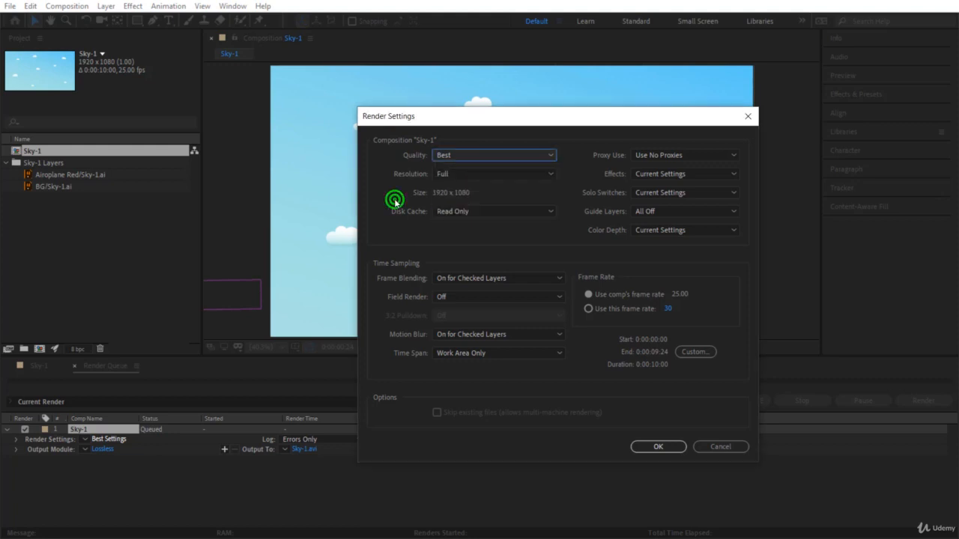
left_click(494, 173)
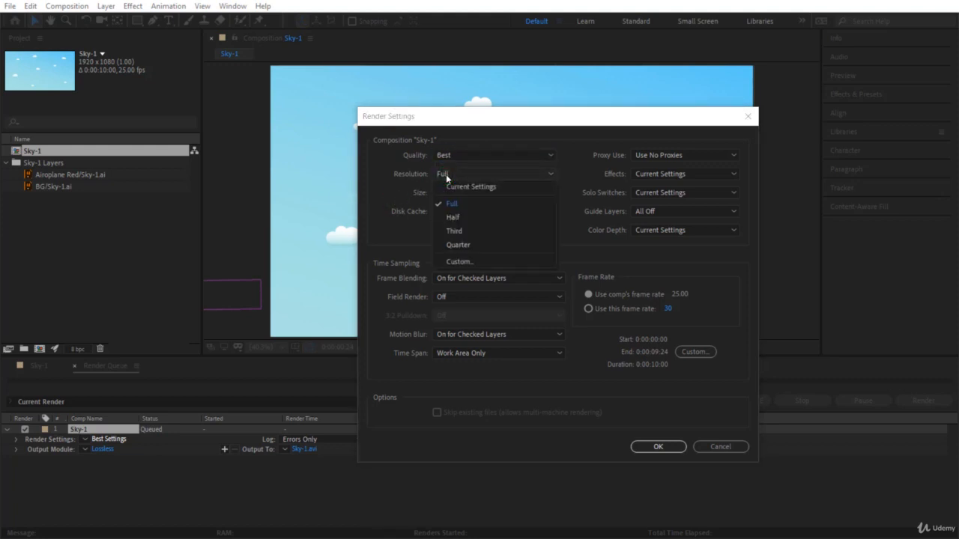
mouse_move(456, 231)
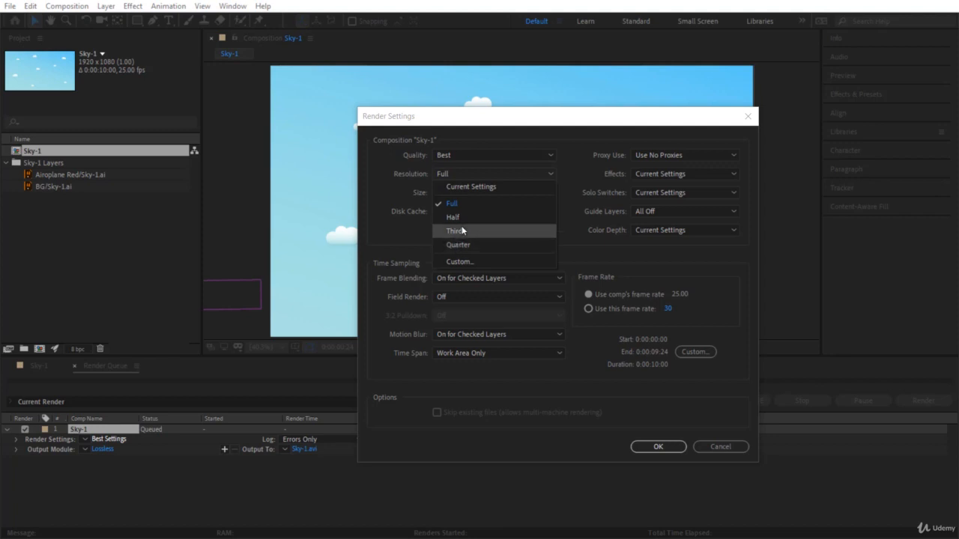
mouse_move(405, 230)
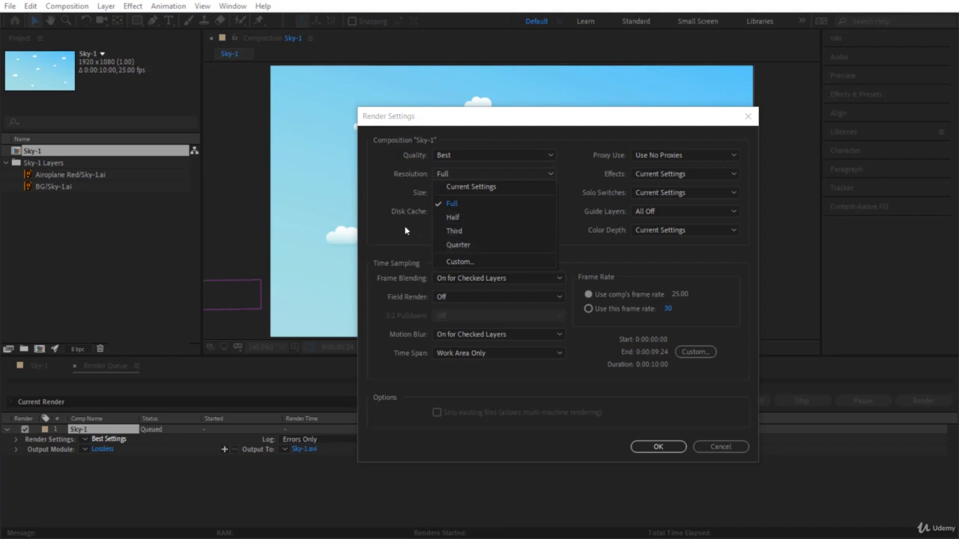
mouse_move(453, 217)
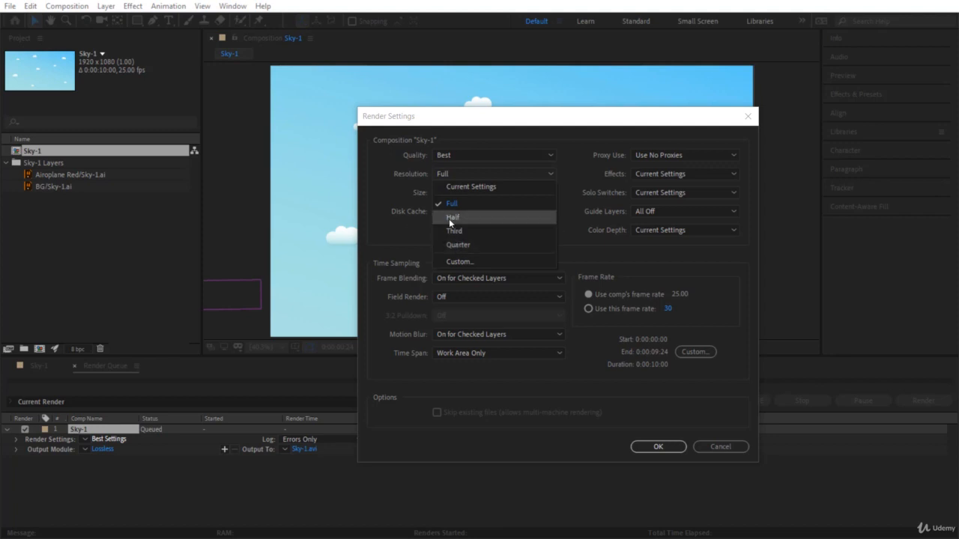
mouse_move(419, 229)
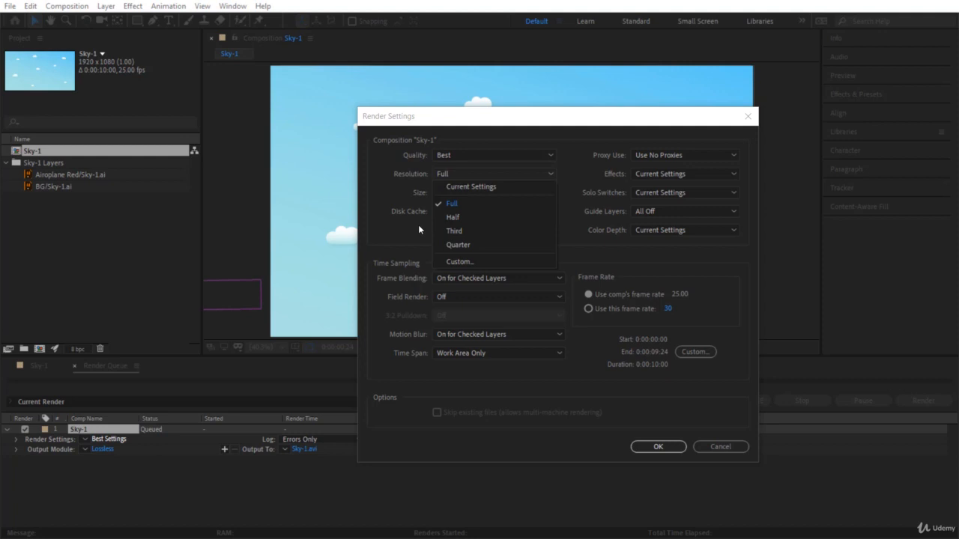
left_click(451, 203)
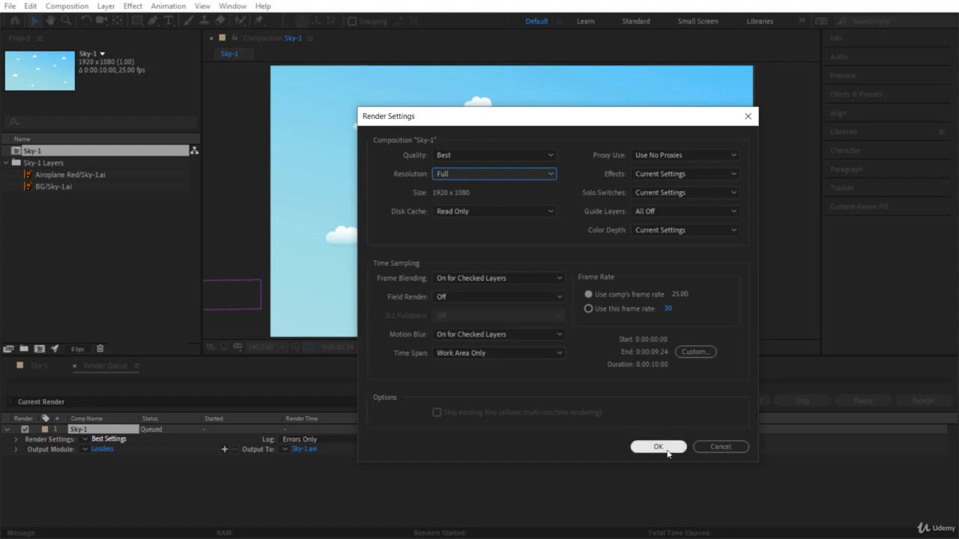
left_click(658, 447)
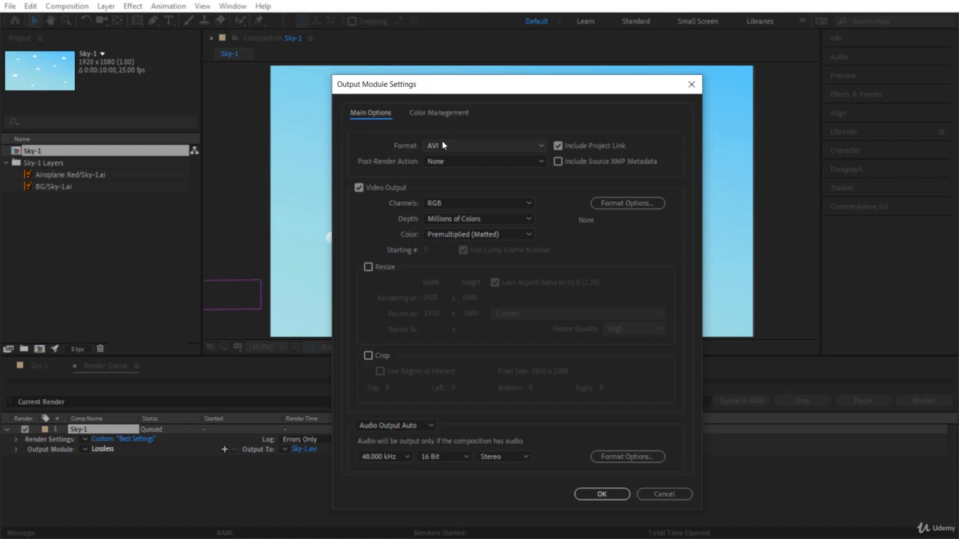
mouse_move(443, 149)
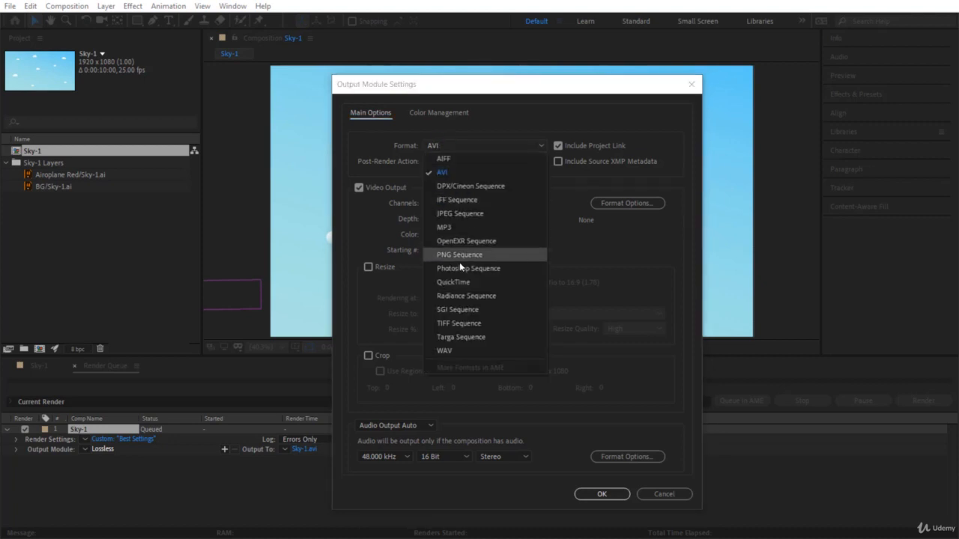
Switch the output module format from AVI to QuickTime and confirm.
left_click(453, 281)
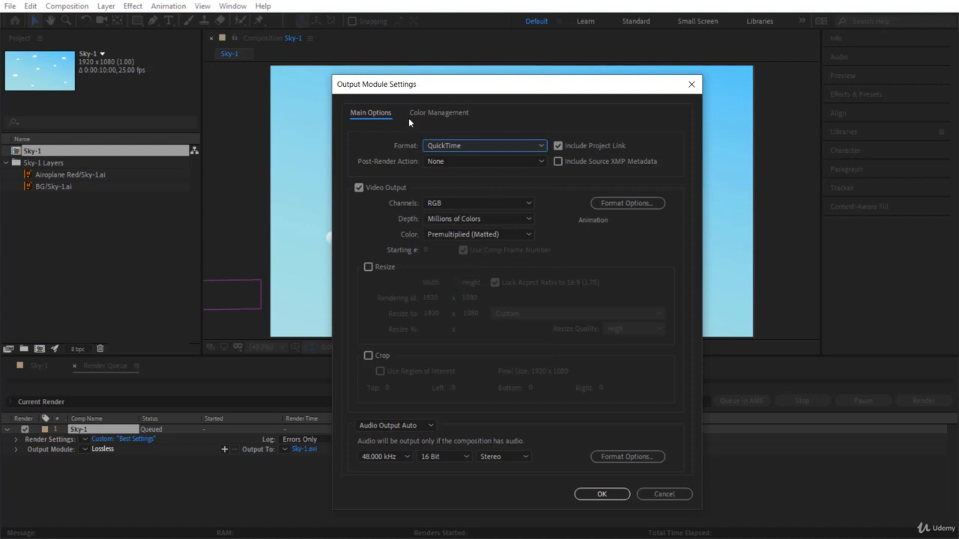
mouse_move(446, 147)
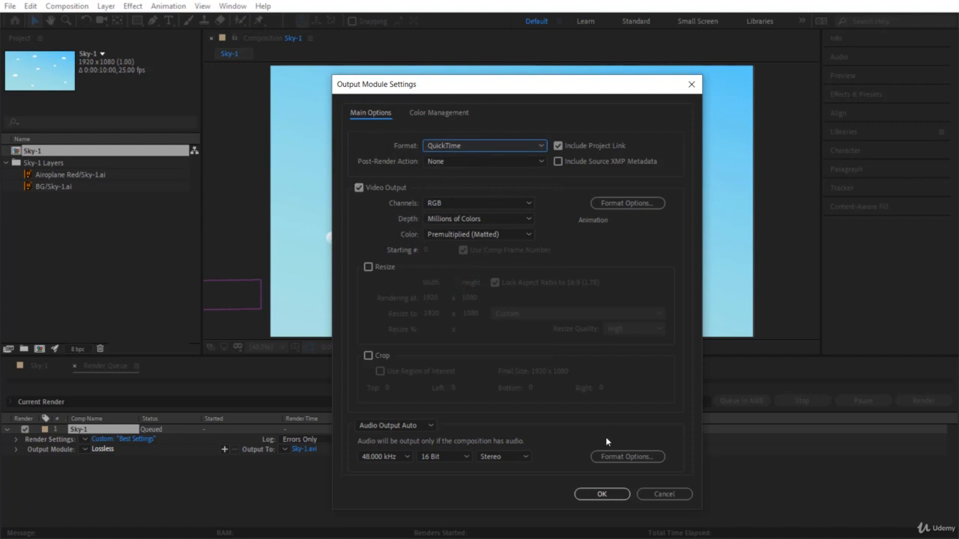
left_click(602, 493)
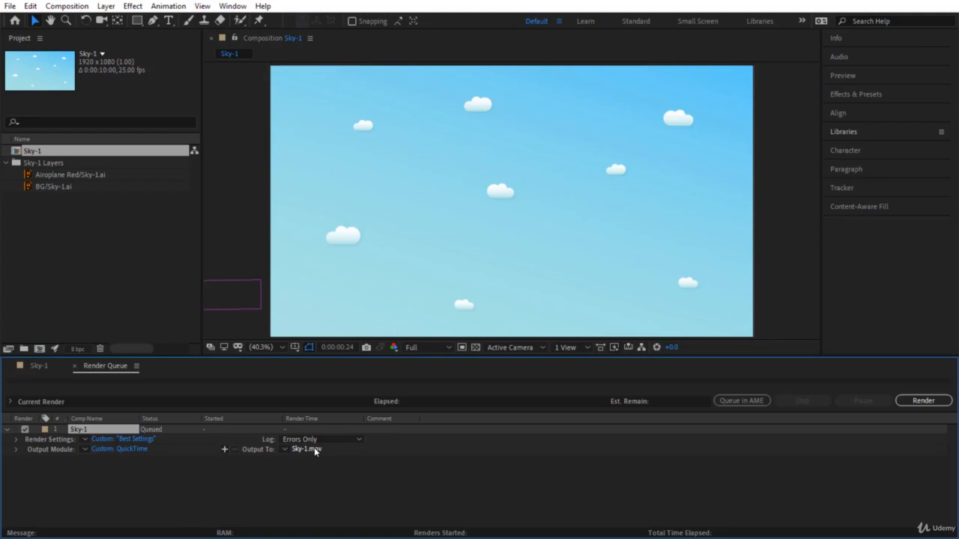
Open the Output To file name to pick where Sky-1.mov is saved.
left_click(306, 449)
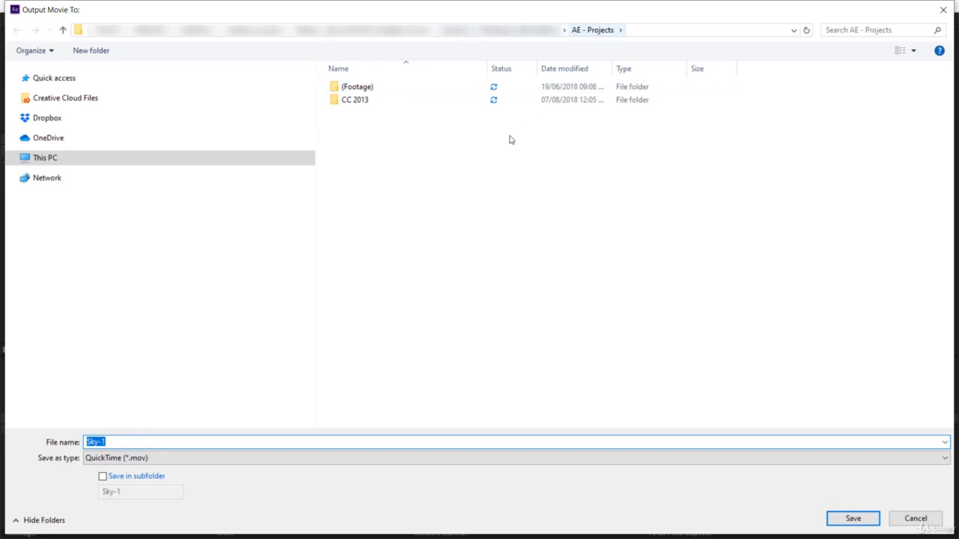
mouse_move(495, 151)
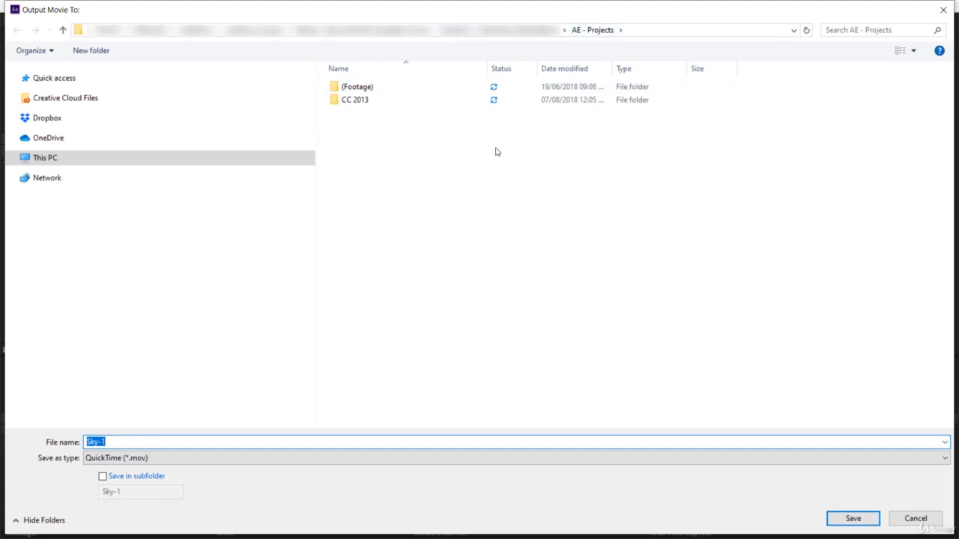
mouse_move(867, 513)
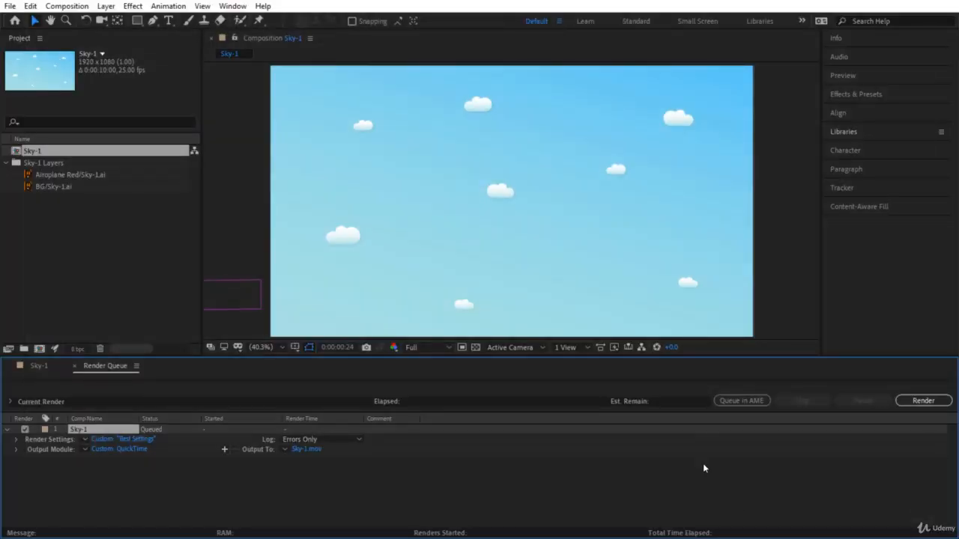
mouse_move(354, 473)
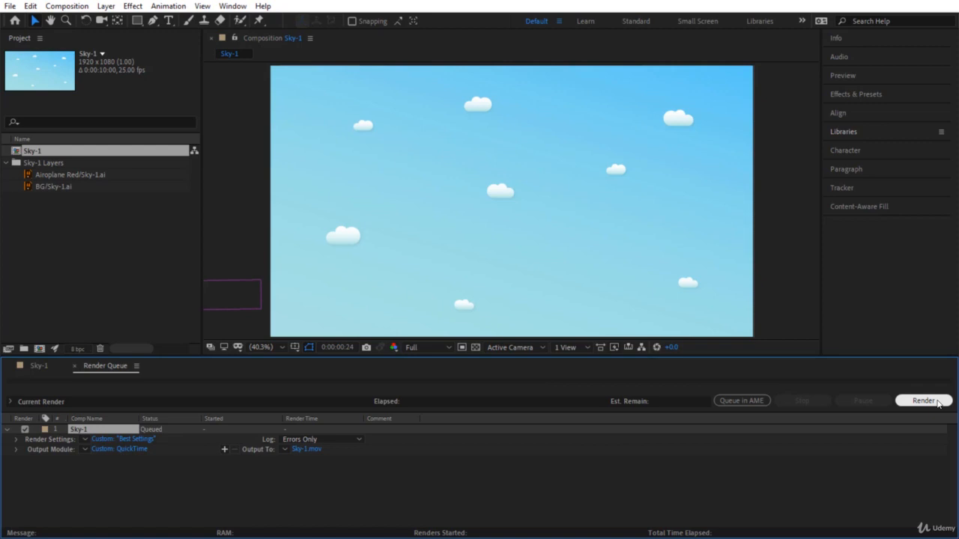
Start rendering the queued Sky-1 composition.
left_click(923, 401)
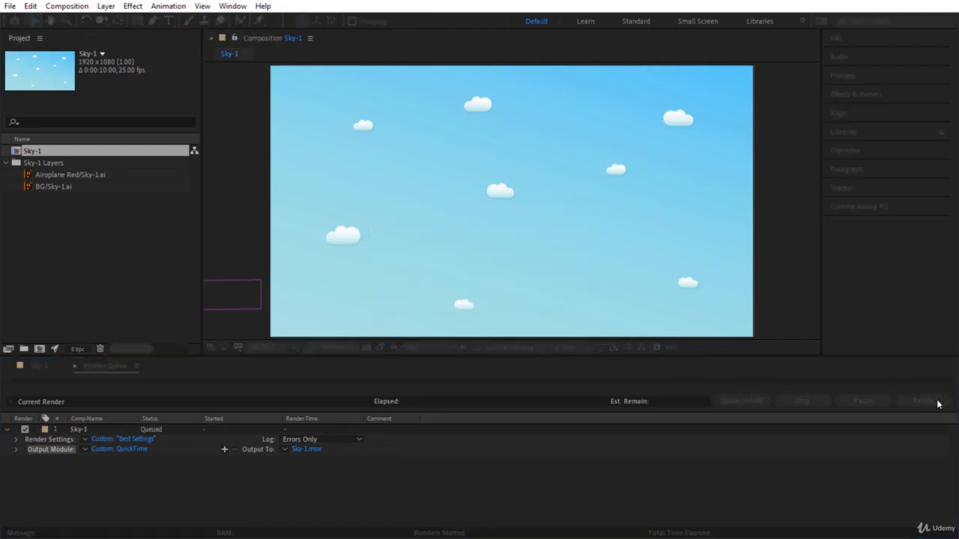
left_click(923, 401)
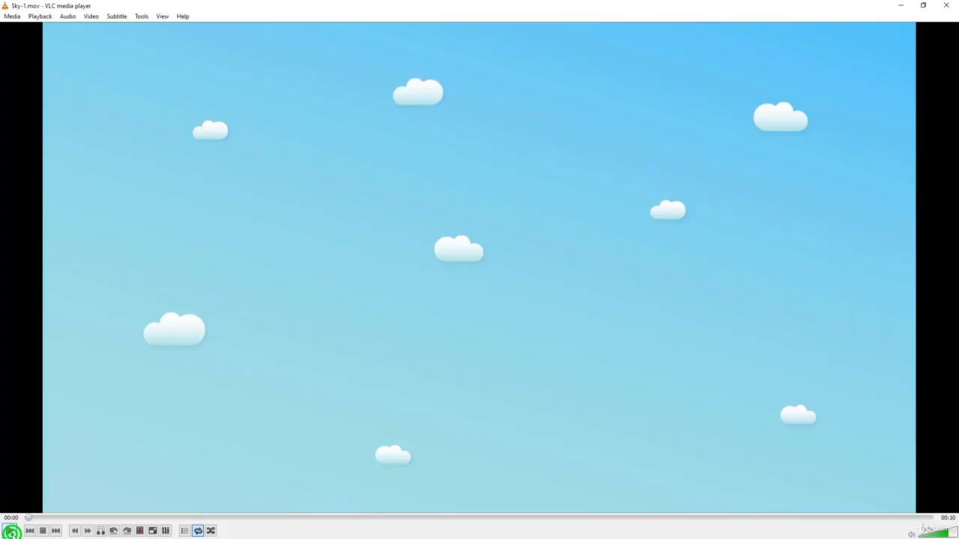
Play the rendered Sky-1.mov in VLC media player.
left_click(11, 530)
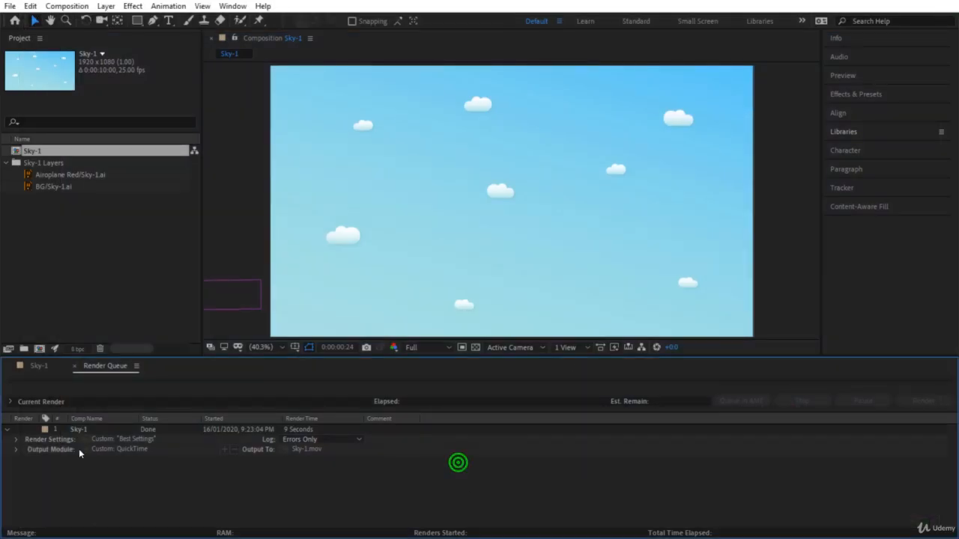
Switch from the Render Queue to the Sky-1 composition timeline tab.
left_click(39, 366)
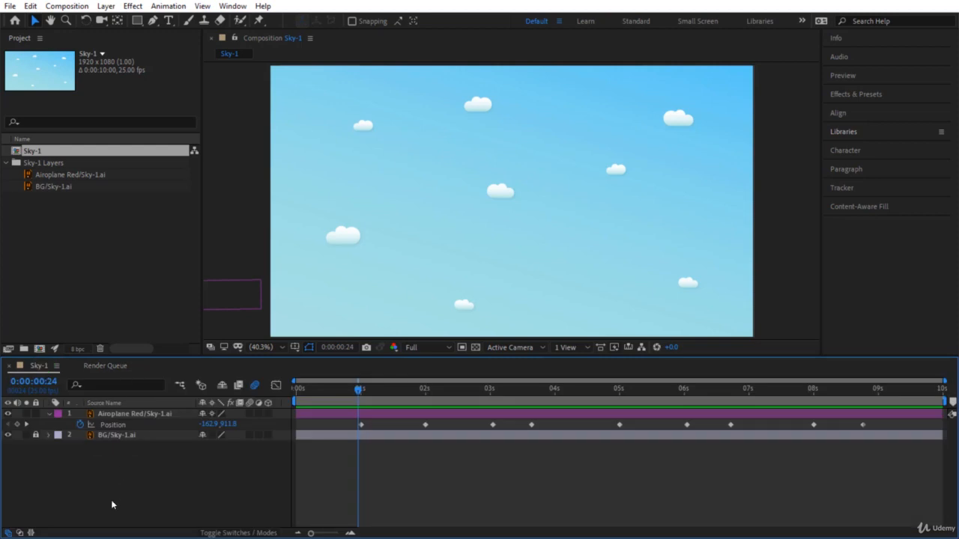
mouse_move(683, 468)
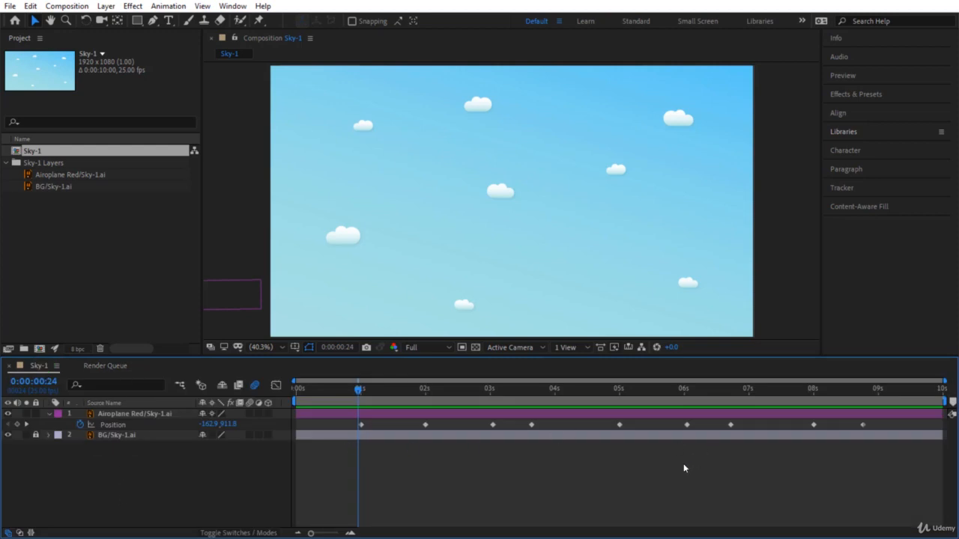
mouse_move(606, 470)
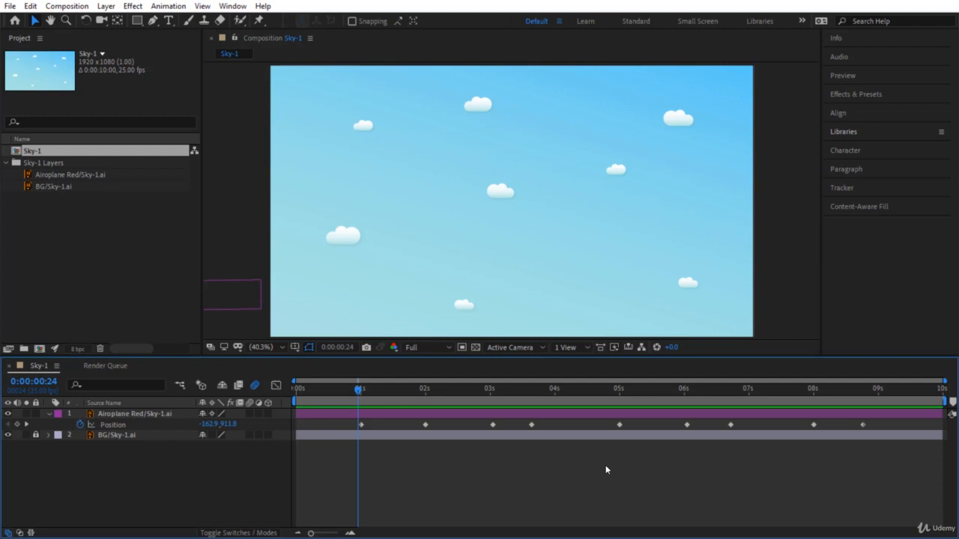
mouse_move(581, 464)
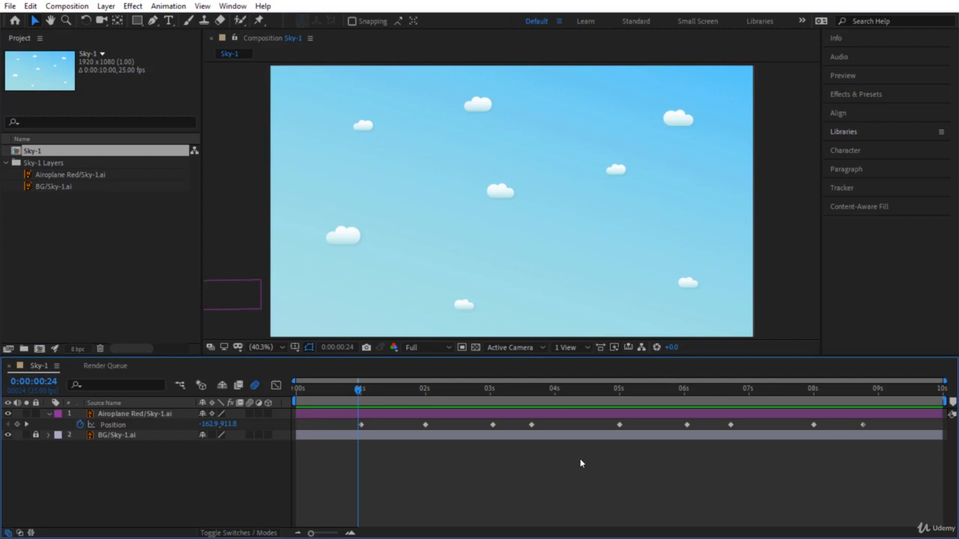